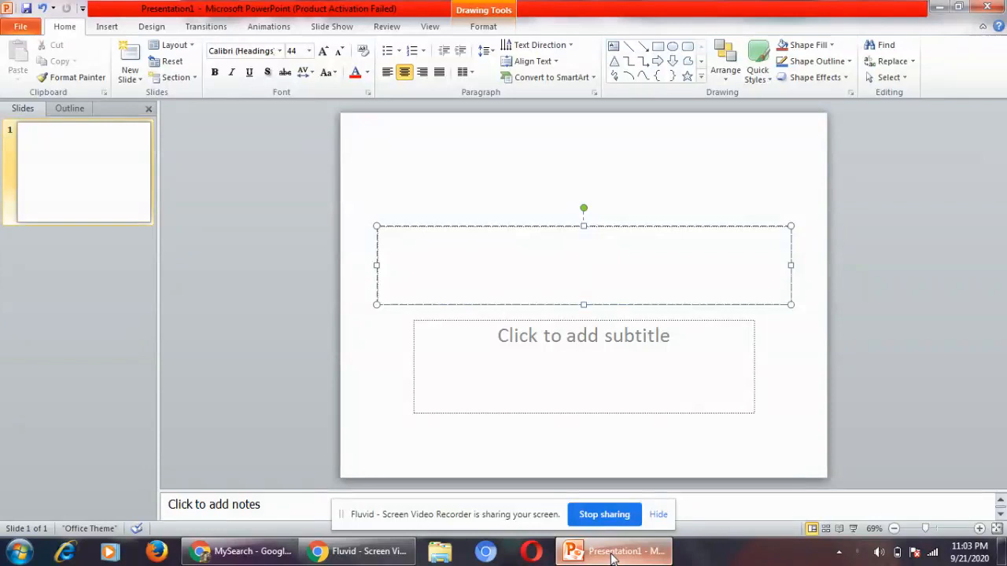
Type "Computer is an electronic machine." as the title's first line.
click(583, 265)
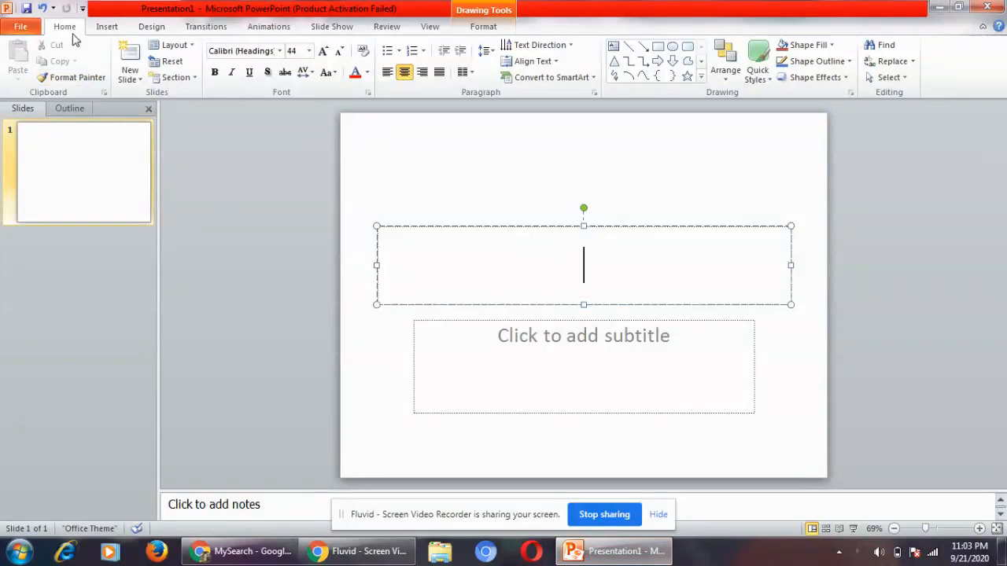
mouse_move(497, 144)
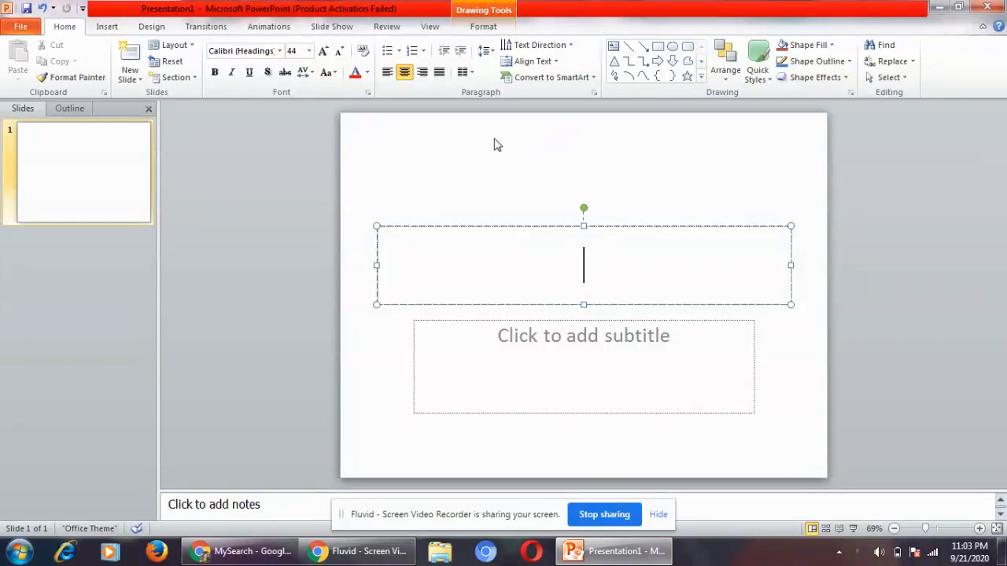
mouse_move(489, 110)
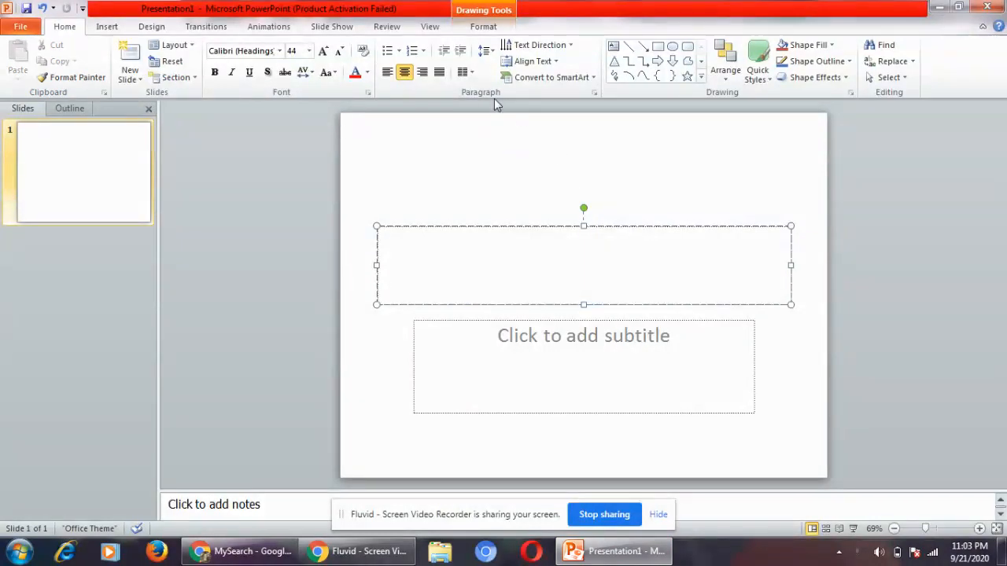
mouse_move(485, 51)
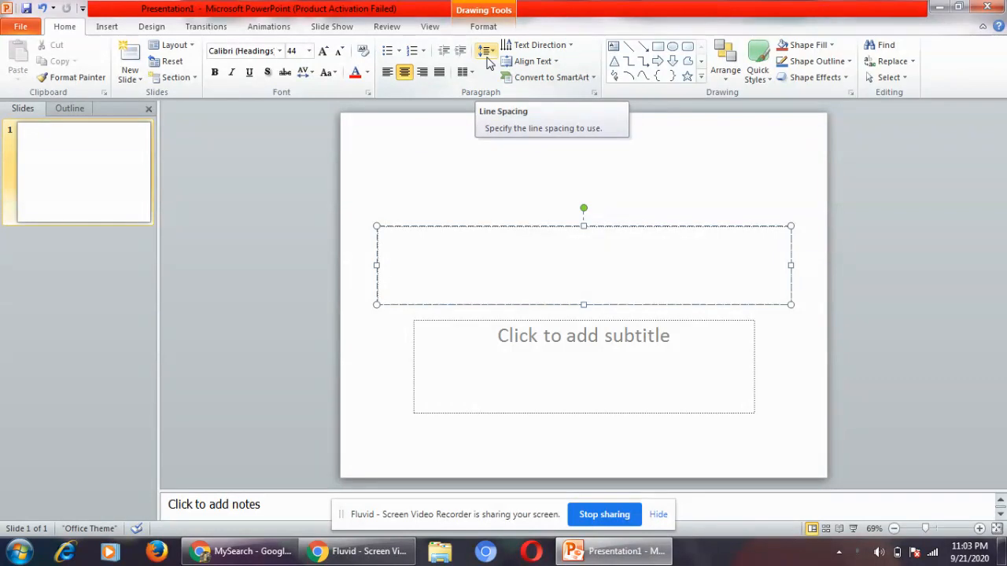
click(583, 265)
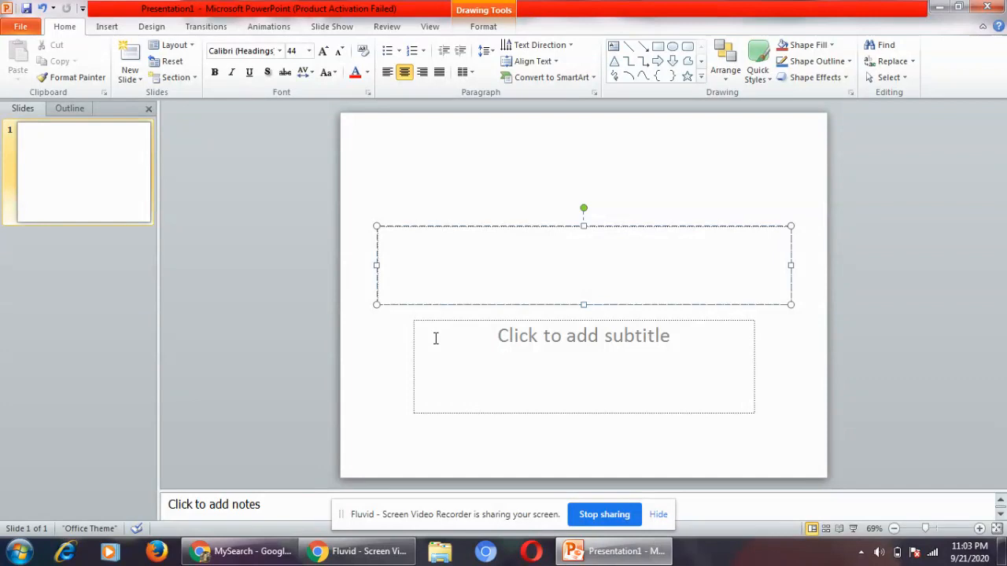
text(CO)
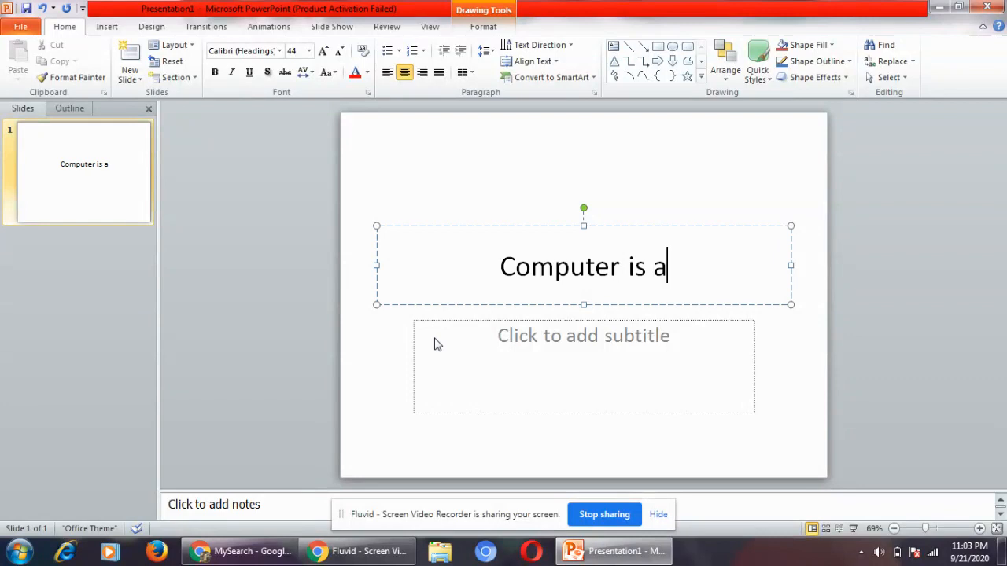
text(n el)
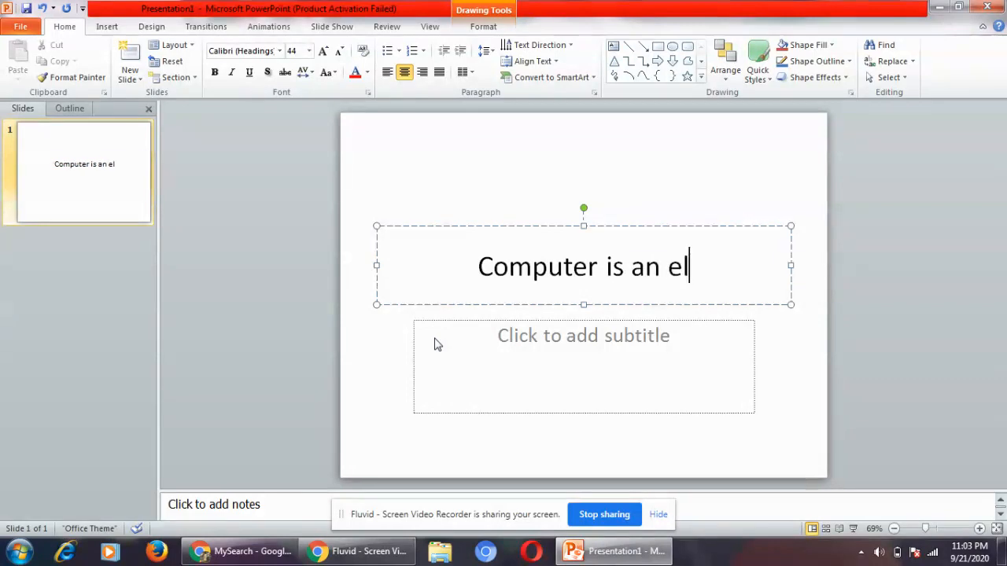
text(ect)
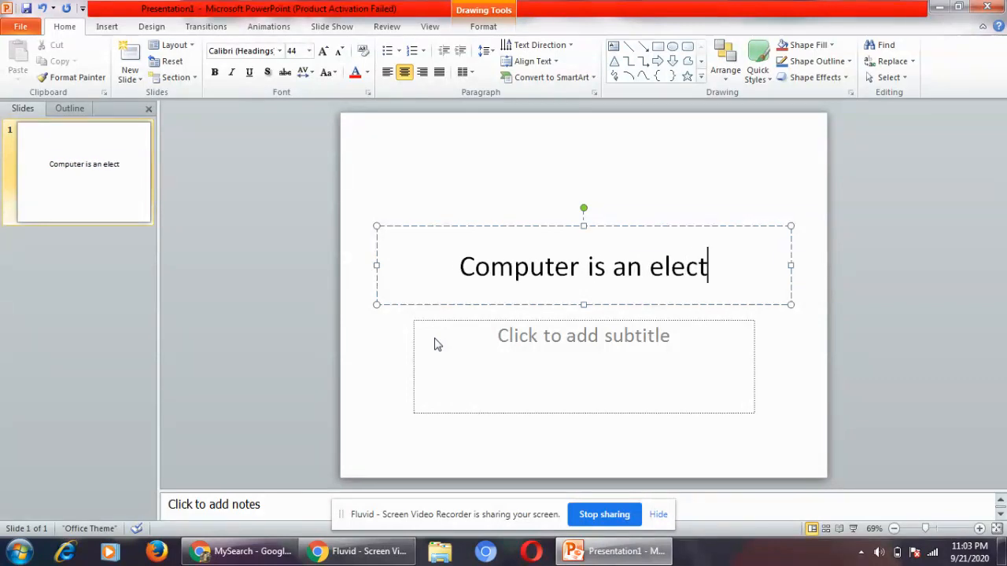
text(ronic)
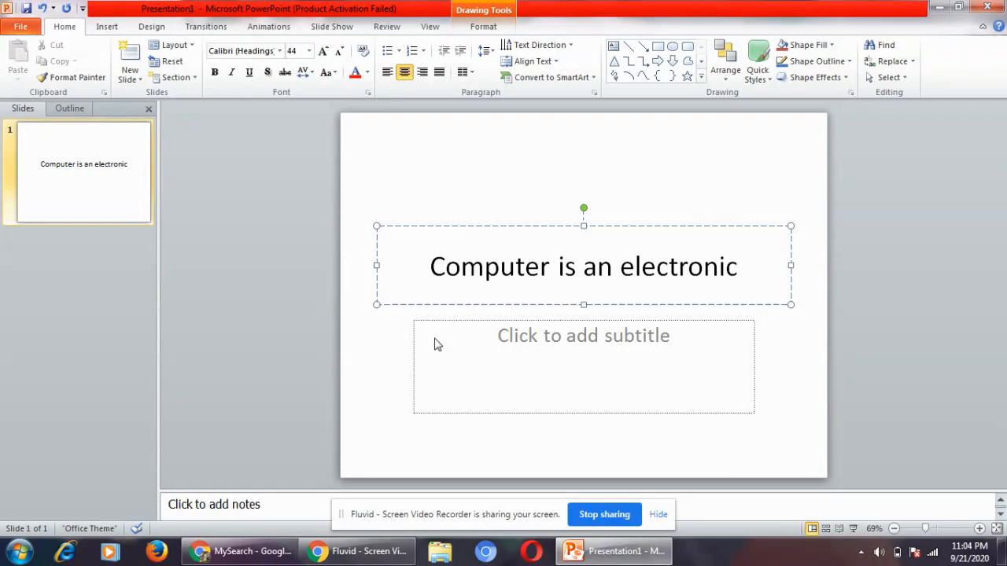
text(mach)
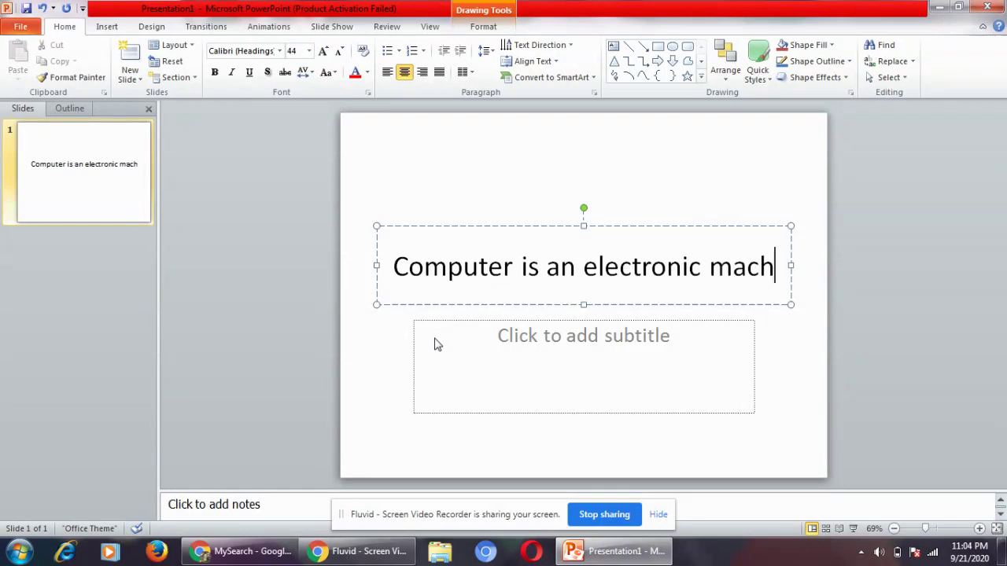
text(ines)
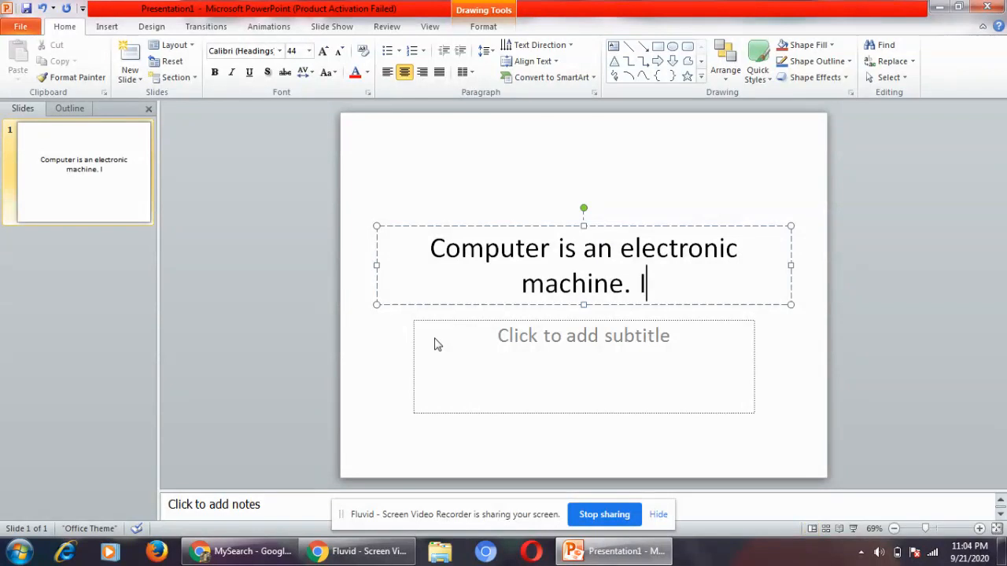
Add the second title line "It works in every sphere of life.".
text(It wo)
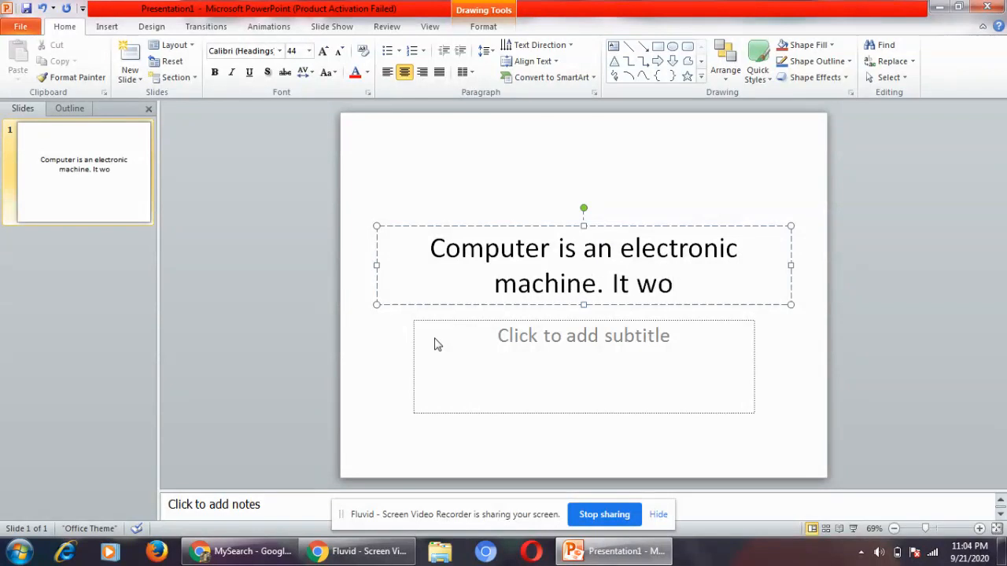
text(rk)
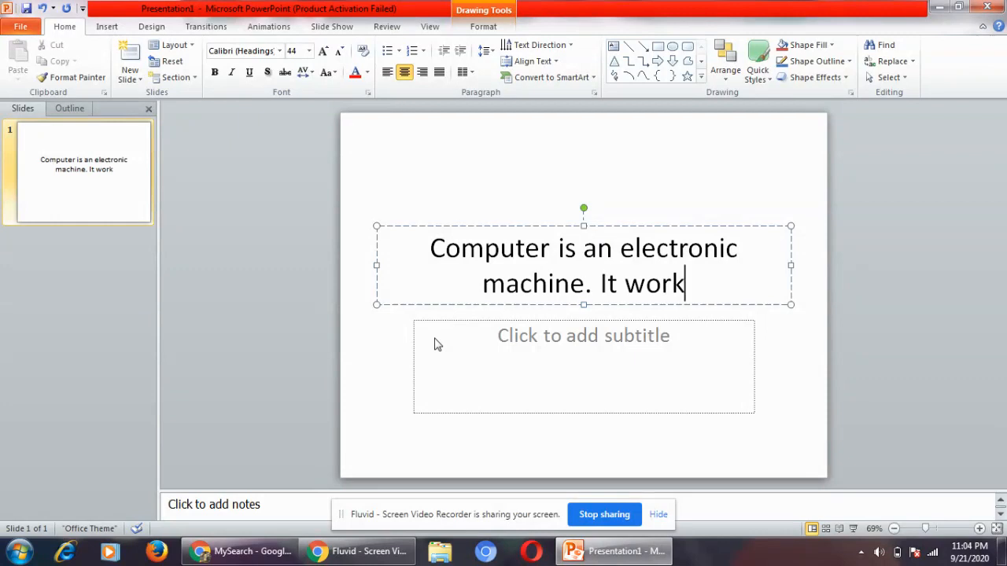
text(s in)
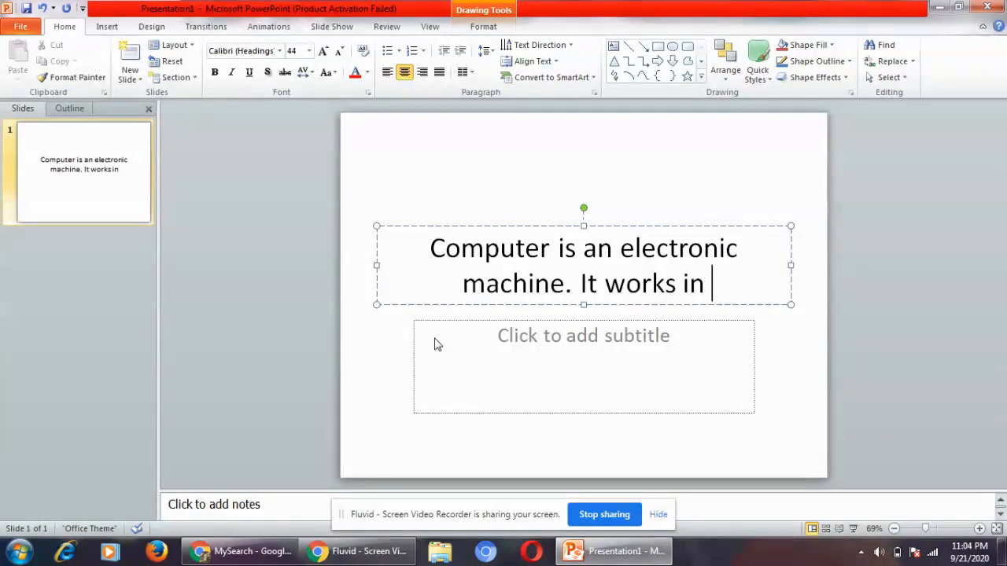
text(every)
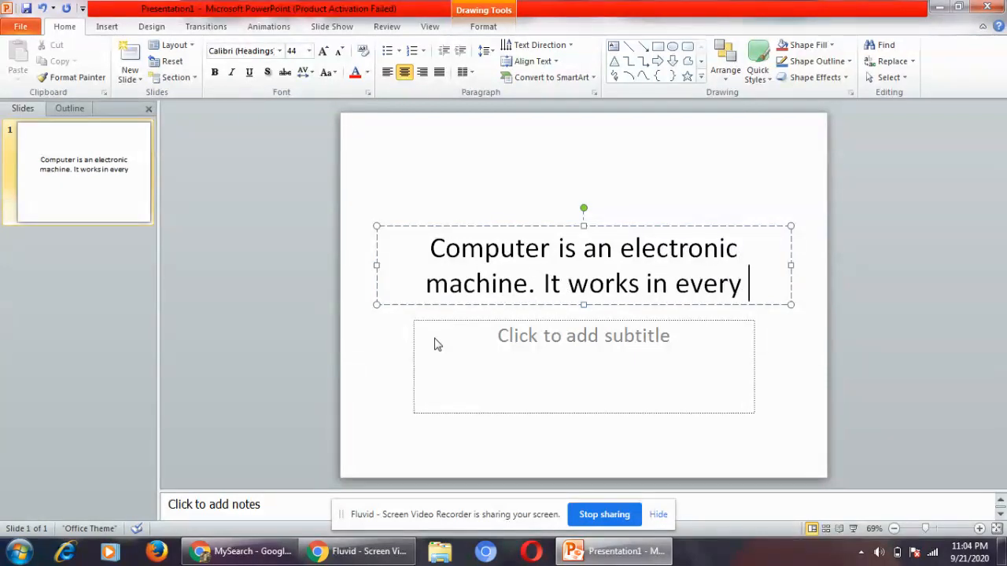
text(spher)
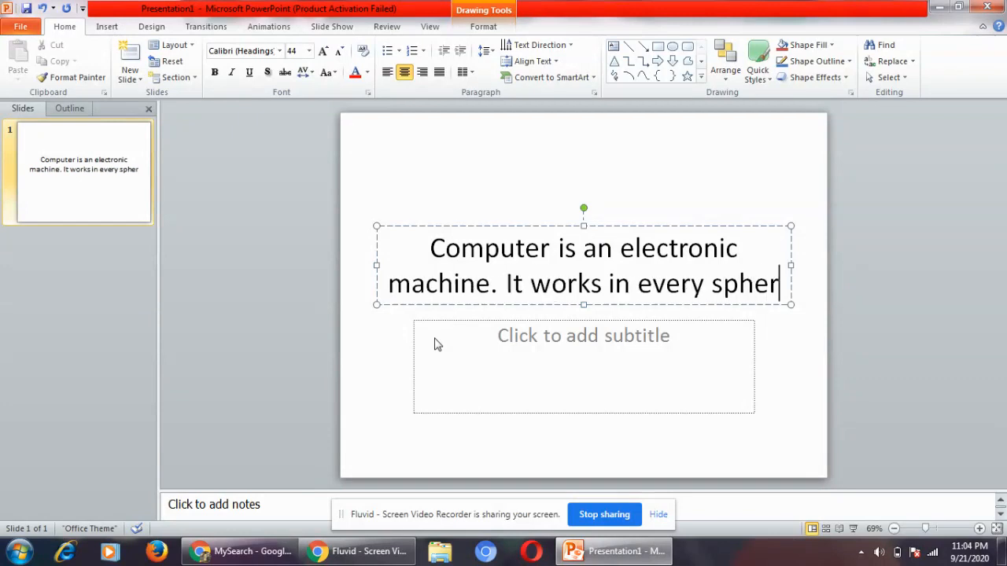
text(e of)
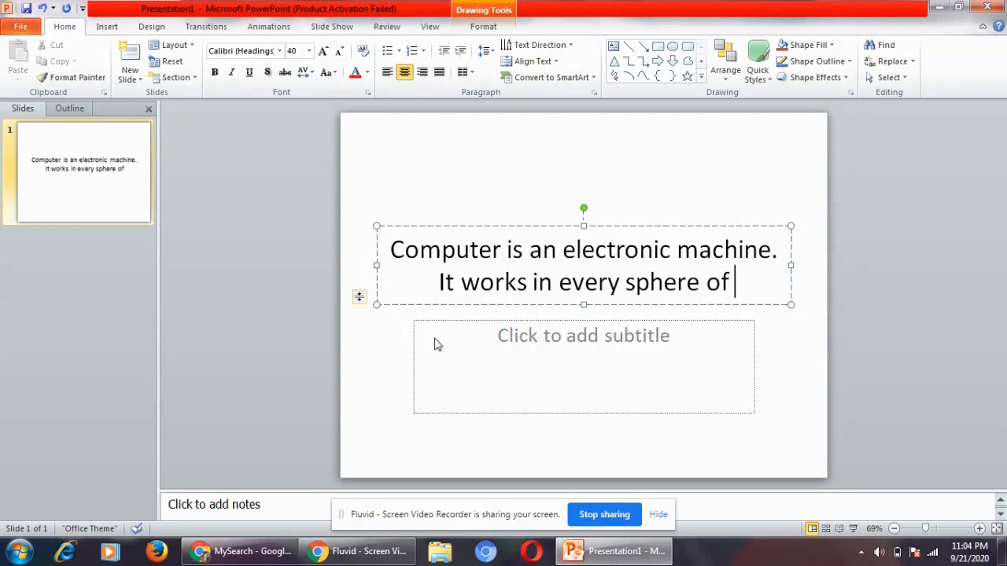
text(life)
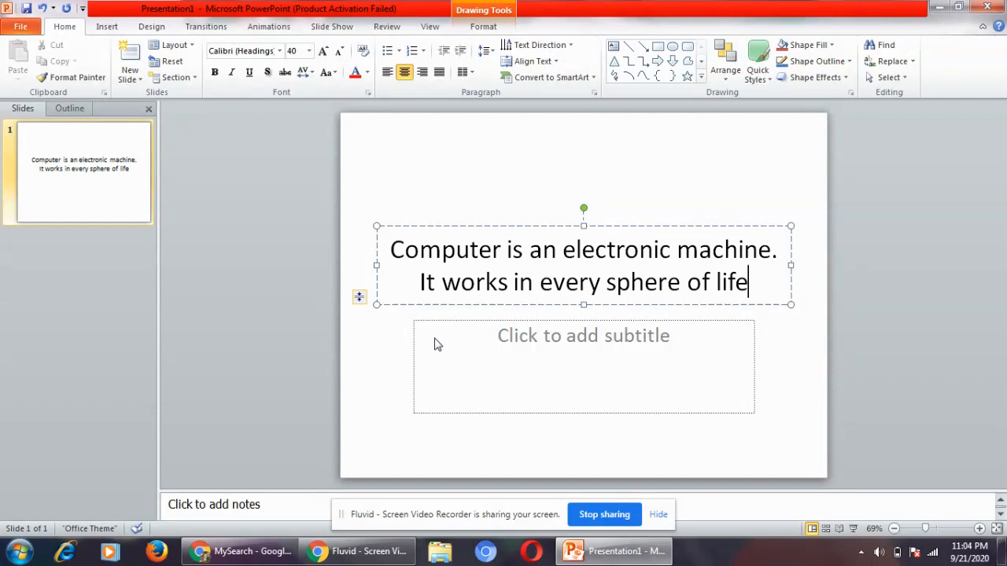
text(.)
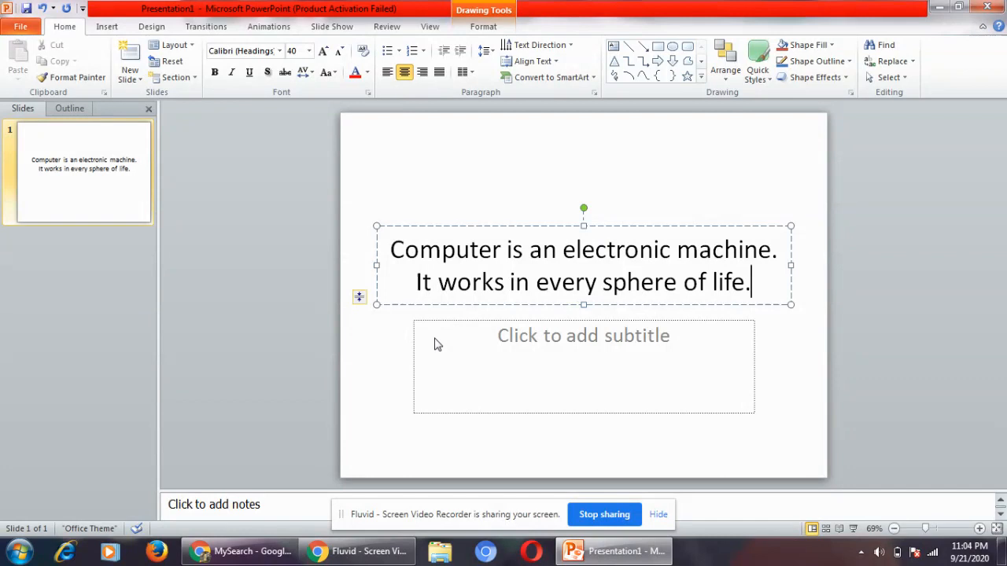
Select all of the two-line title text with Ctrl+A.
key(ctrl+a)
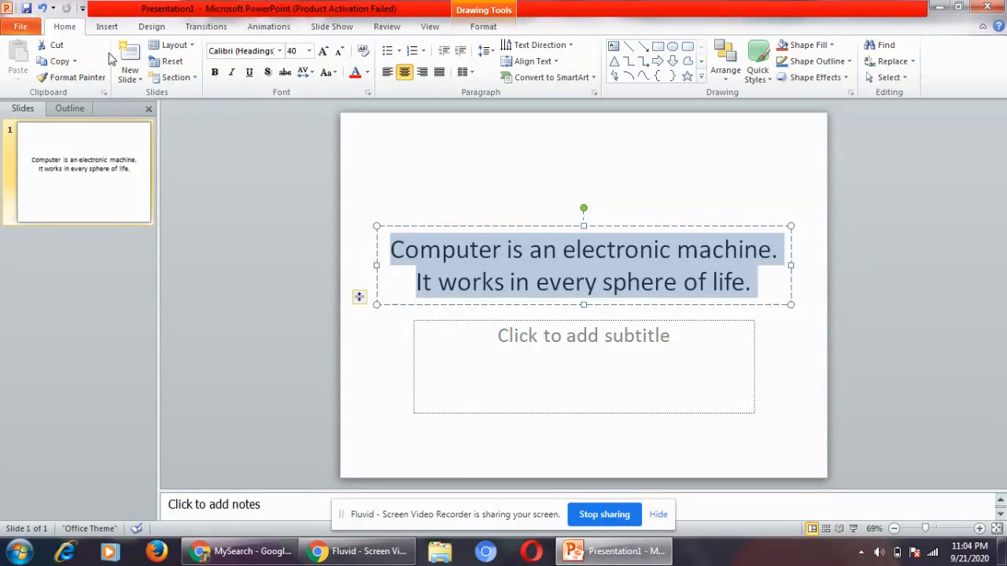
mouse_move(484, 106)
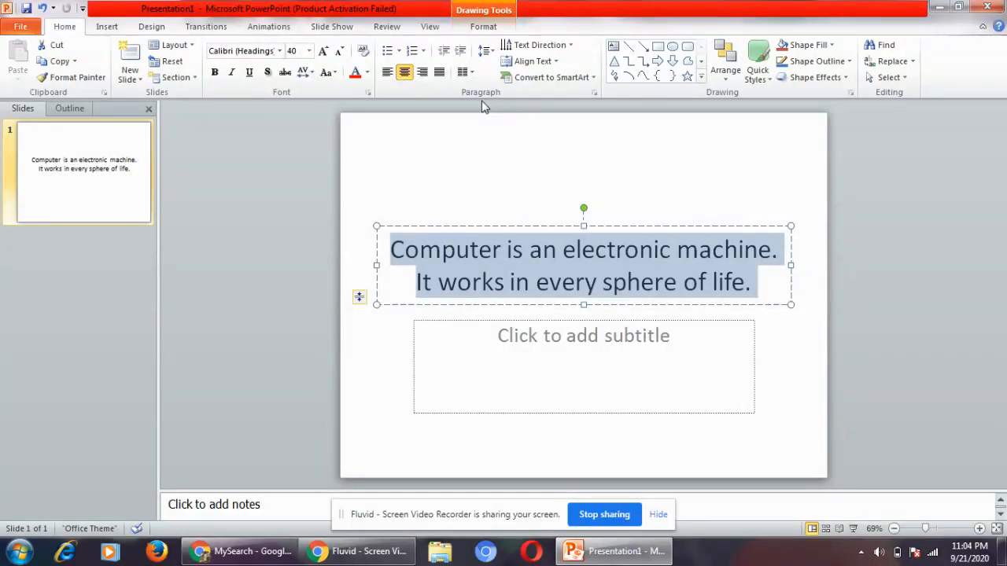
mouse_move(486, 51)
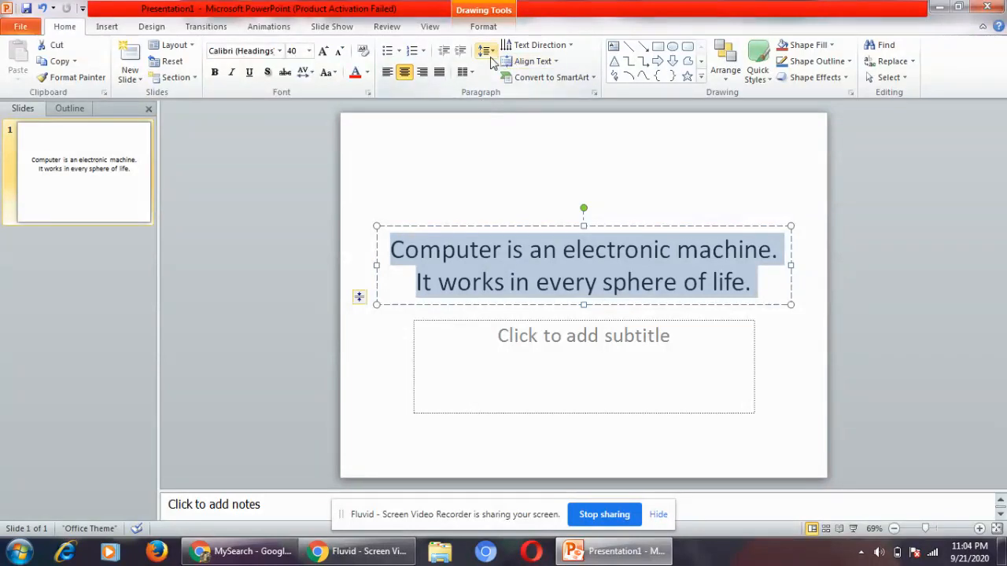
mouse_move(485, 51)
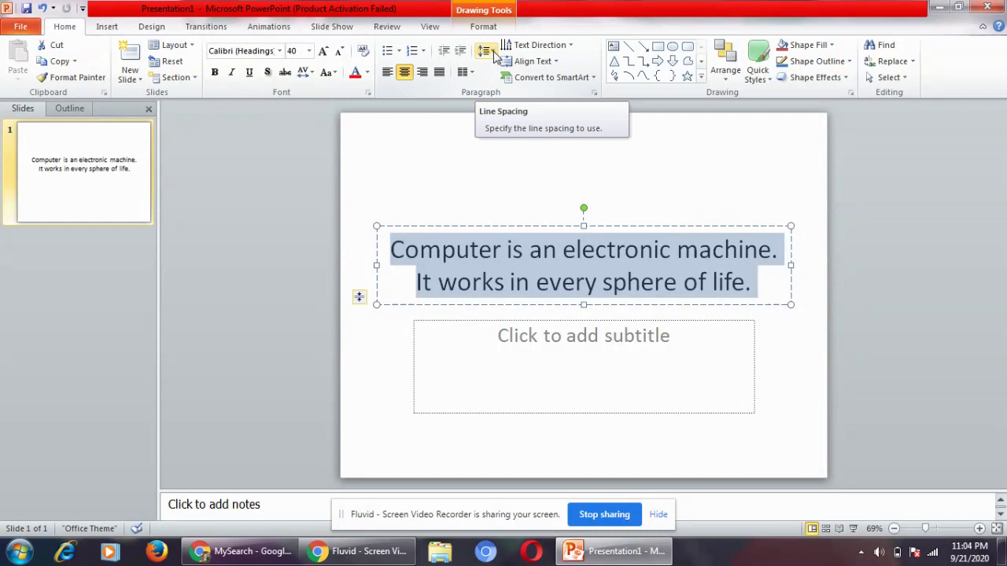
Choose a larger line spacing for the title's two lines, then show the Design themes.
click(485, 51)
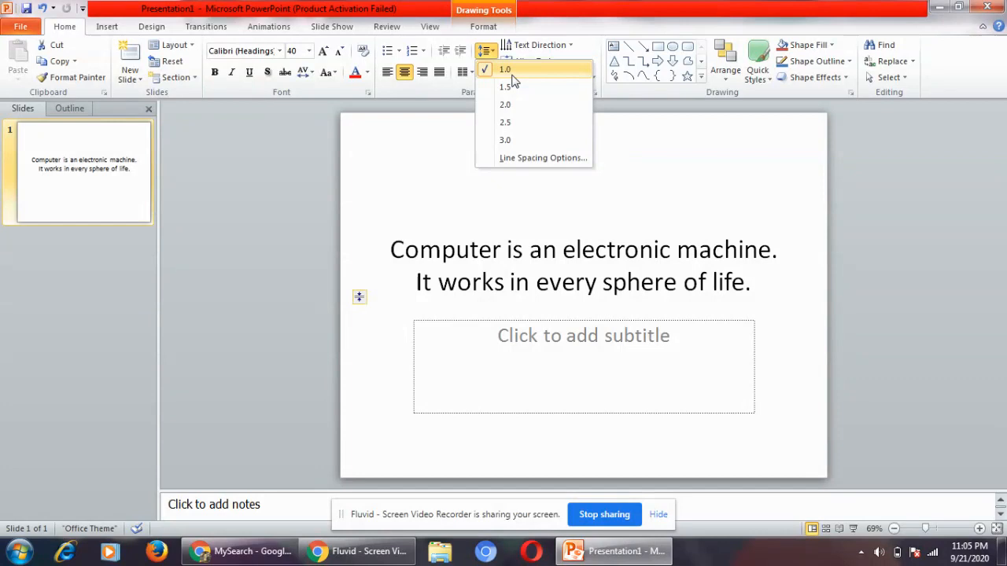
mouse_move(505, 87)
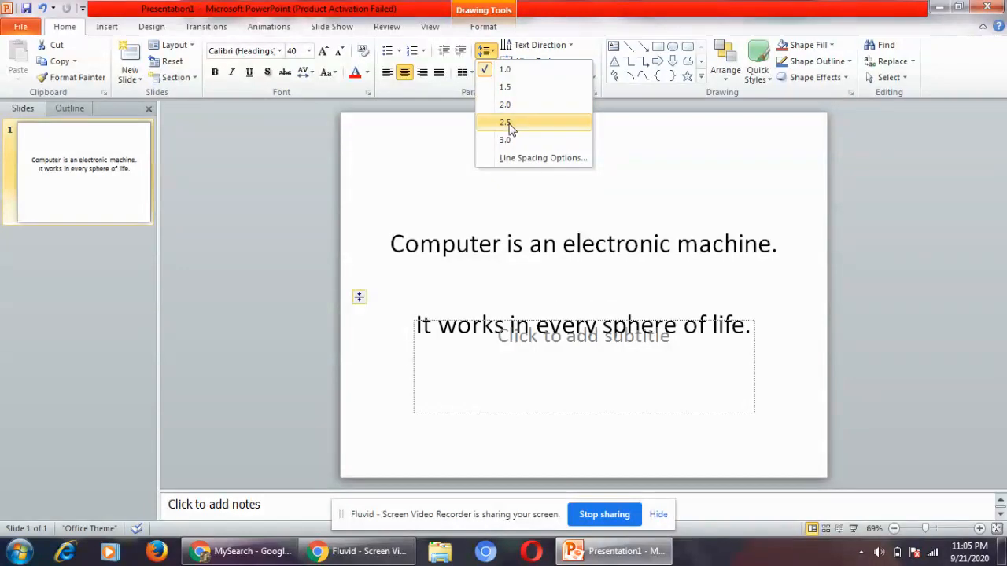
mouse_move(505, 140)
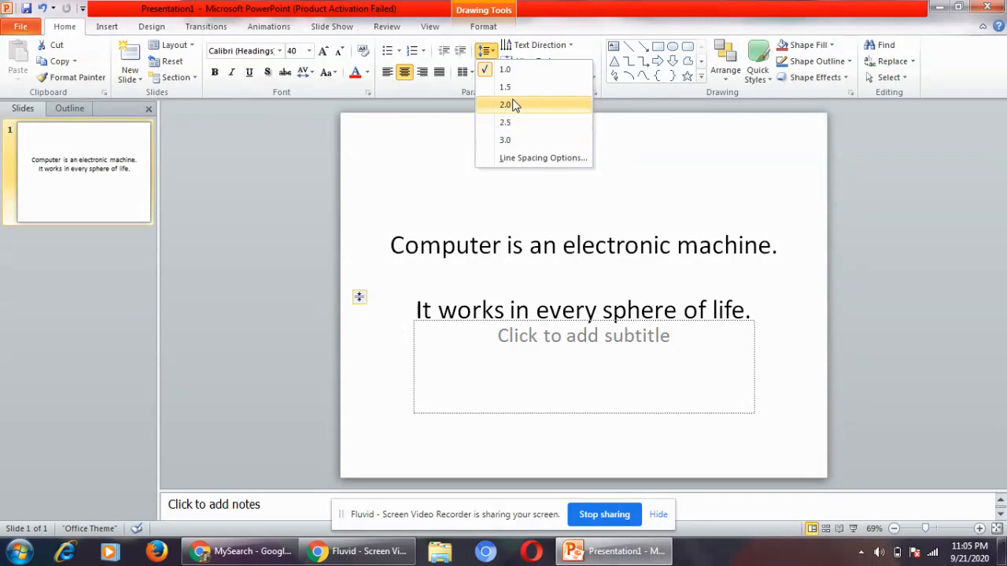
click(505, 69)
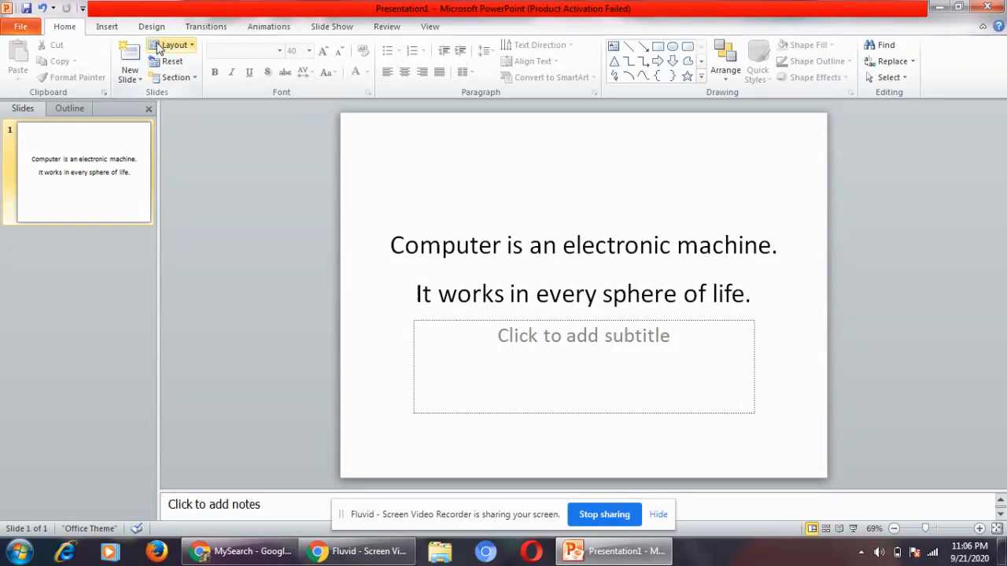
click(151, 26)
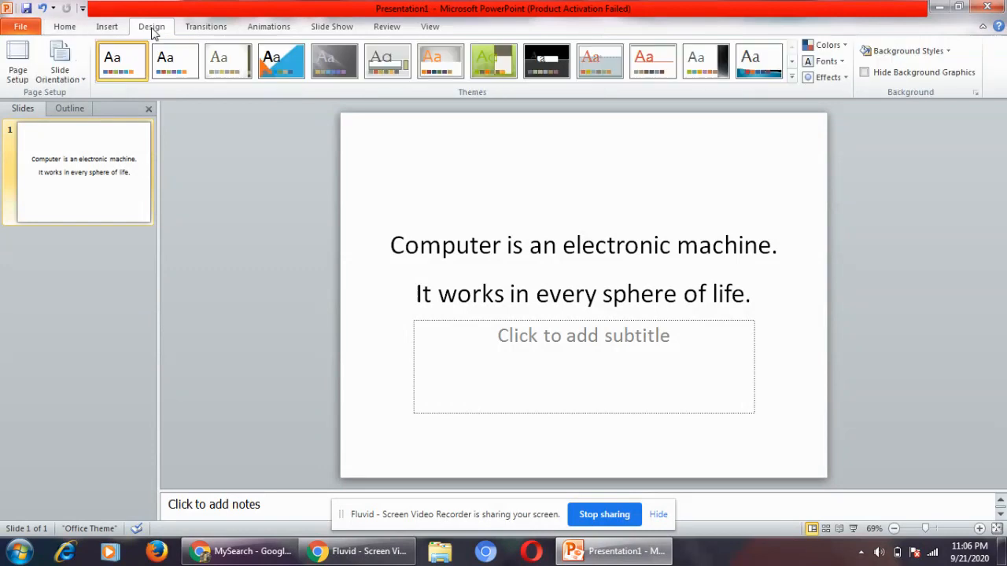
mouse_move(459, 122)
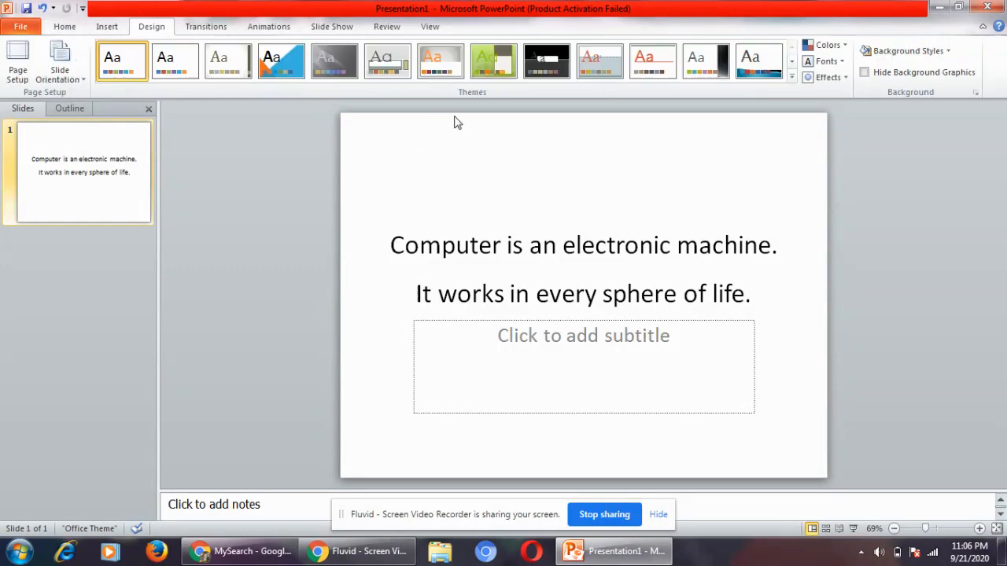
mouse_move(472, 105)
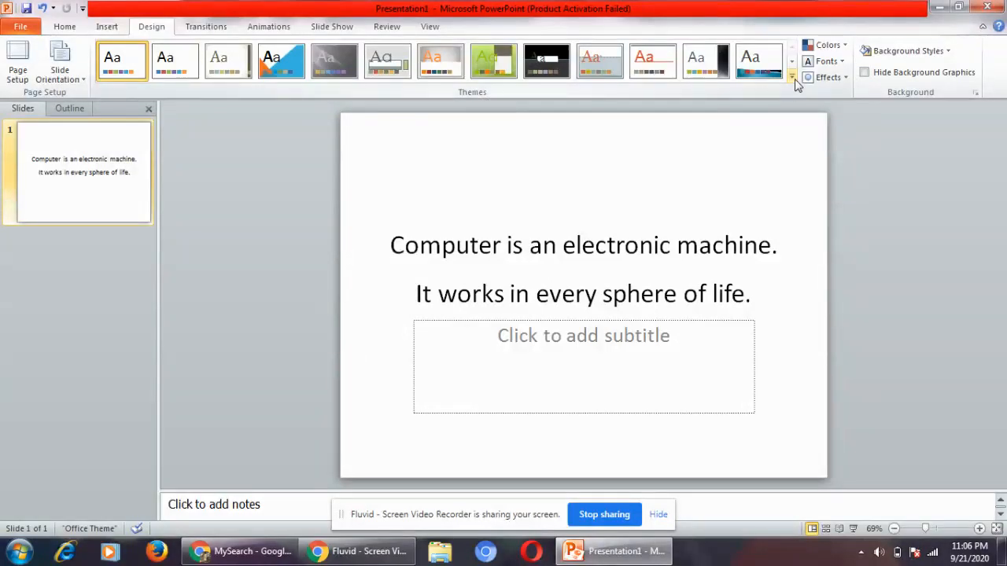
mouse_move(793, 77)
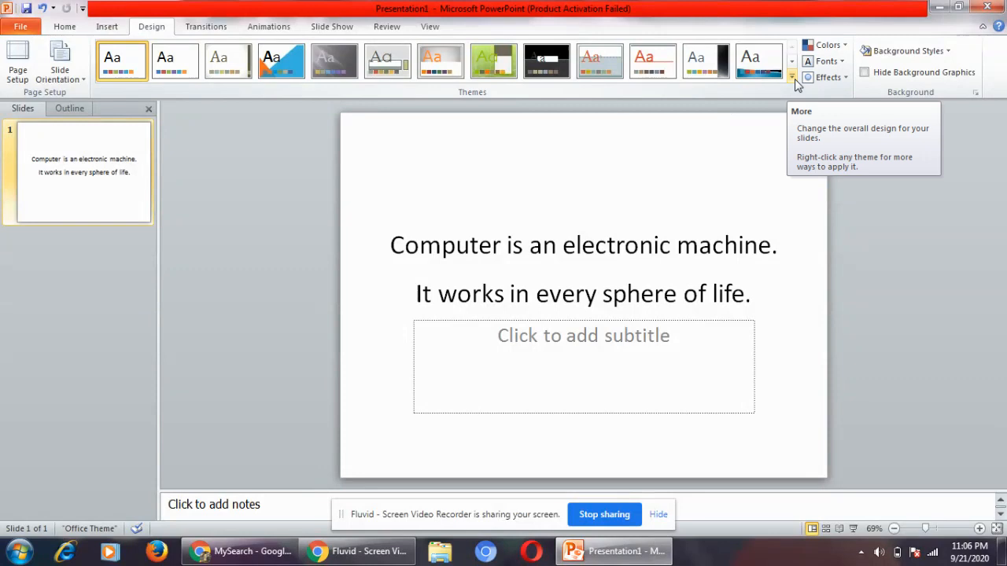
Apply the Paper theme from the expanded themes gallery.
click(791, 77)
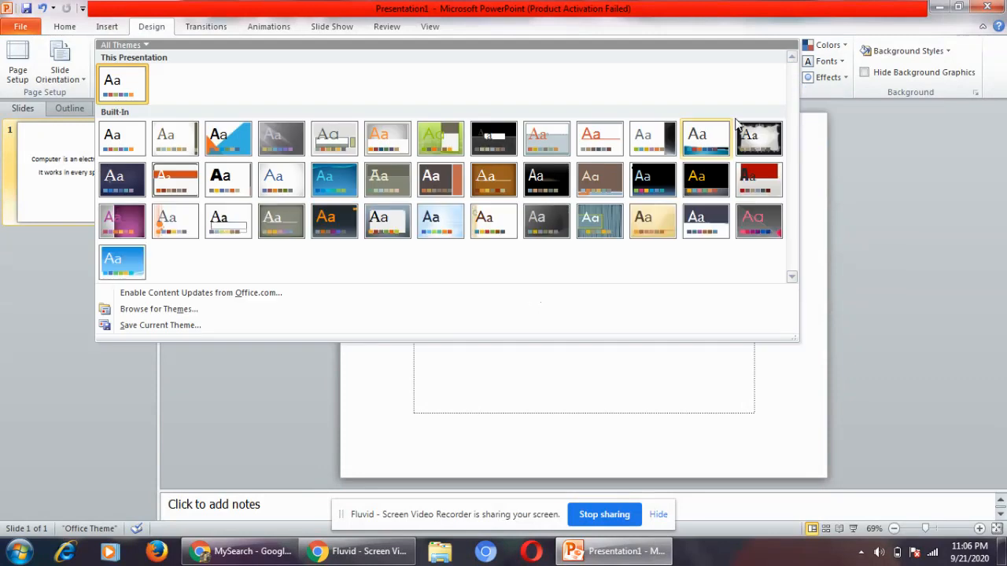
mouse_move(447, 203)
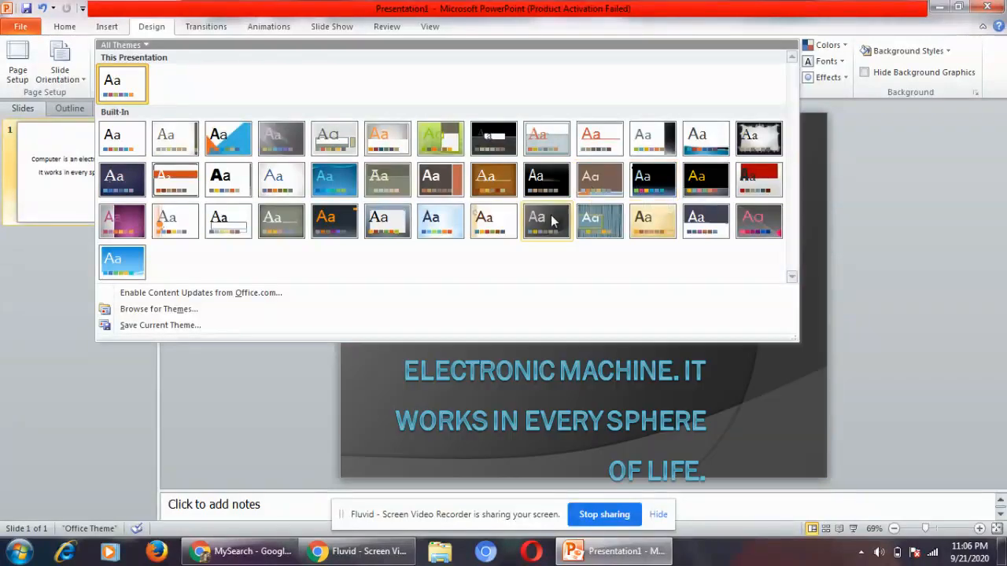
mouse_move(493, 221)
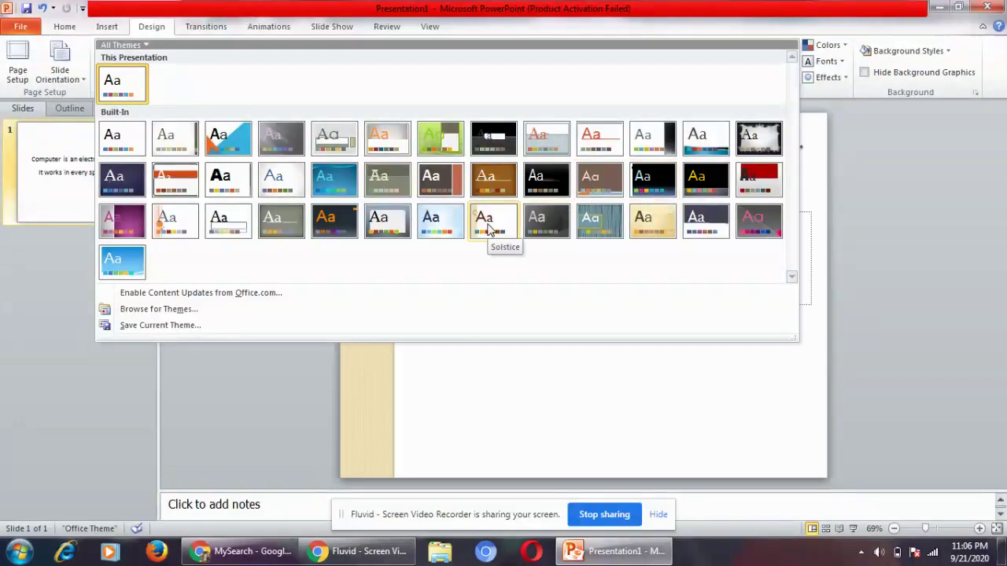
mouse_move(387, 221)
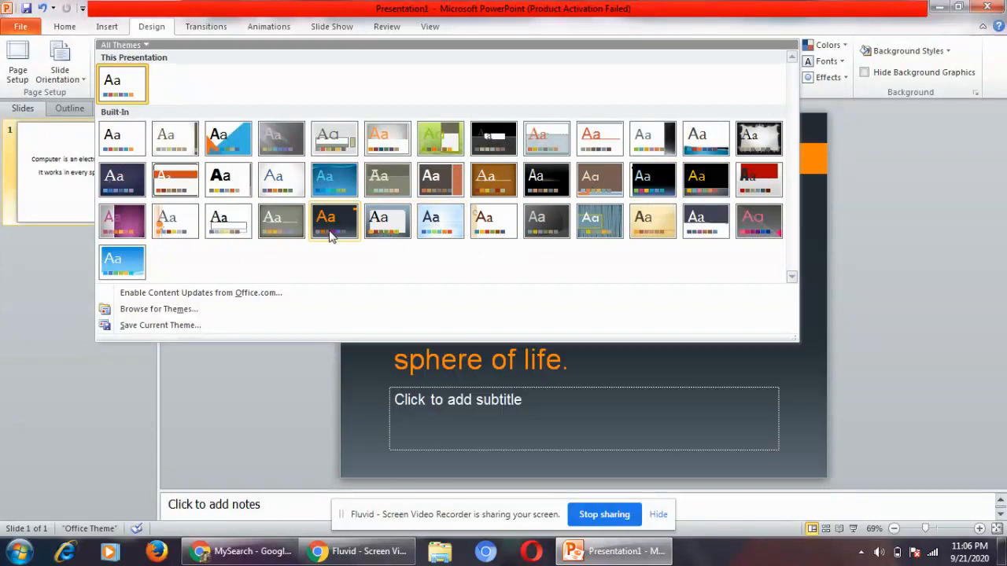
mouse_move(333, 219)
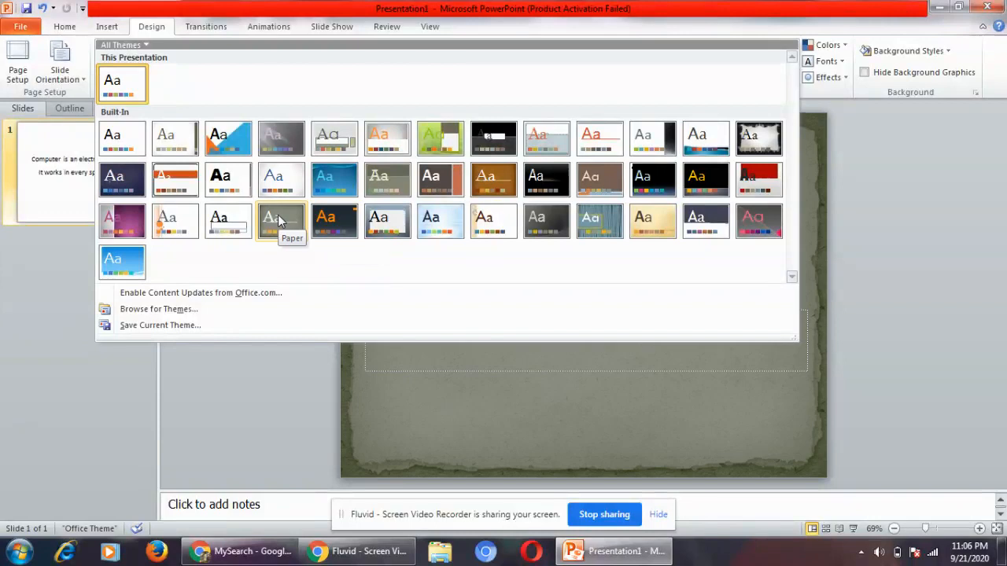
click(281, 221)
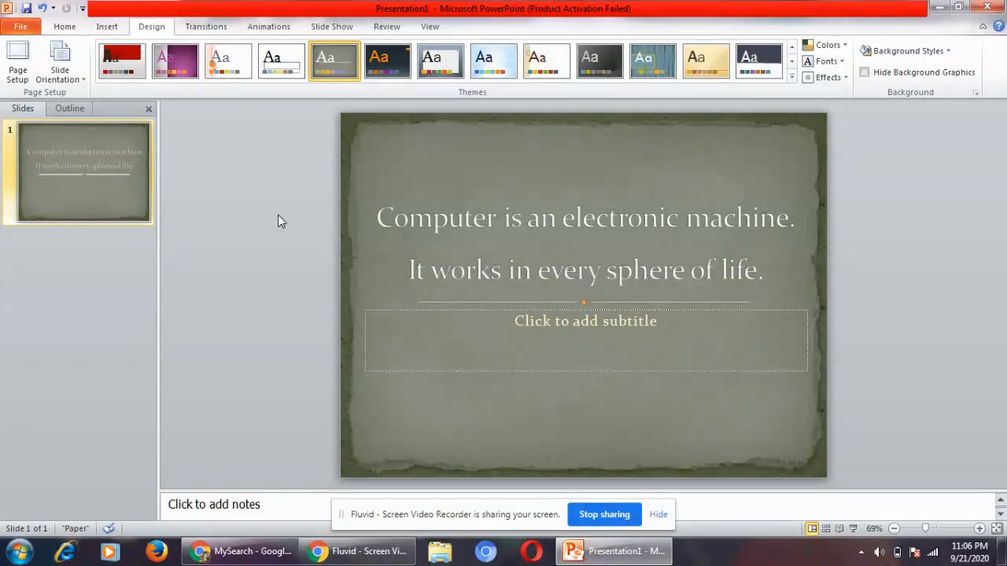
mouse_move(437, 98)
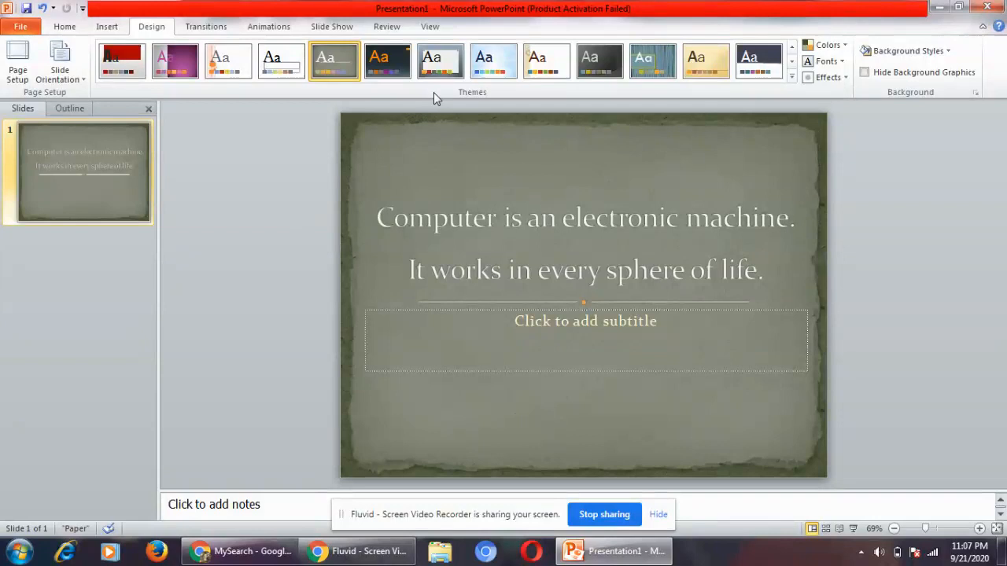
click(440, 61)
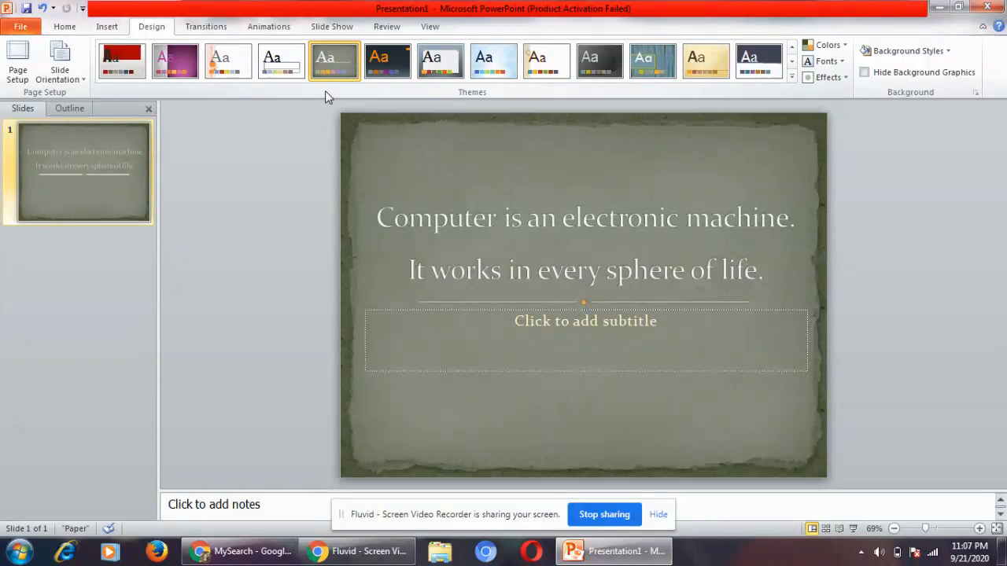
mouse_move(333, 61)
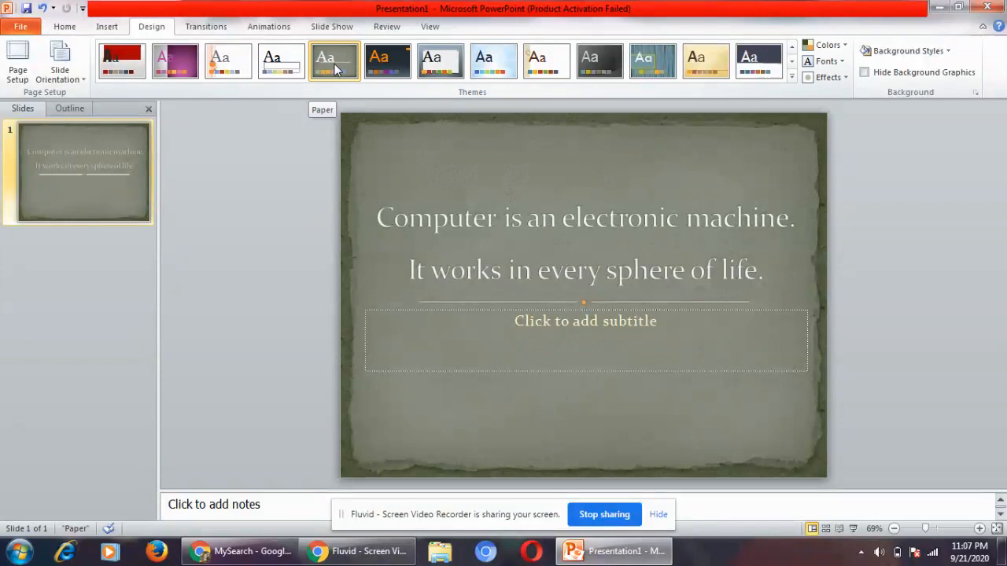
right_click(335, 61)
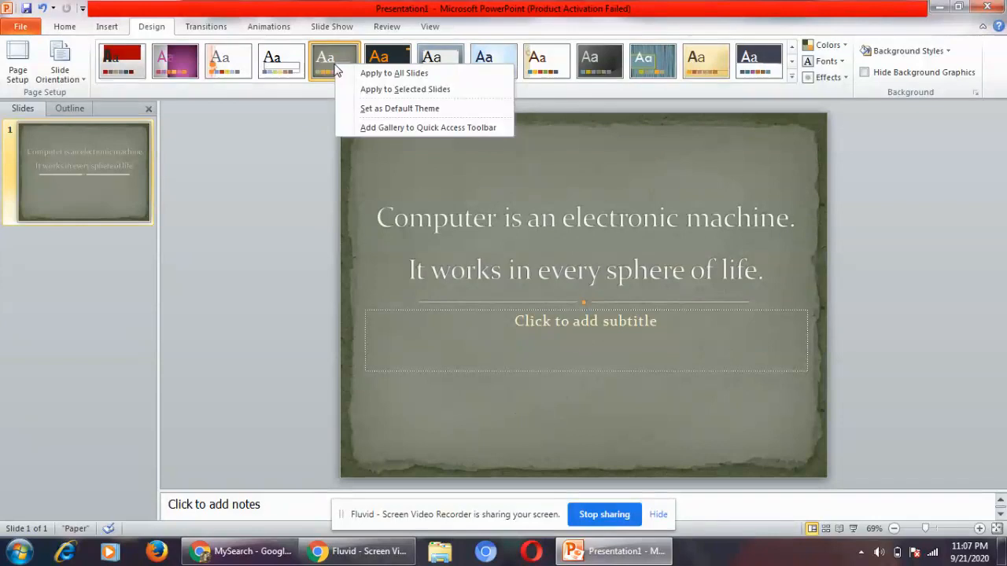
mouse_move(399, 107)
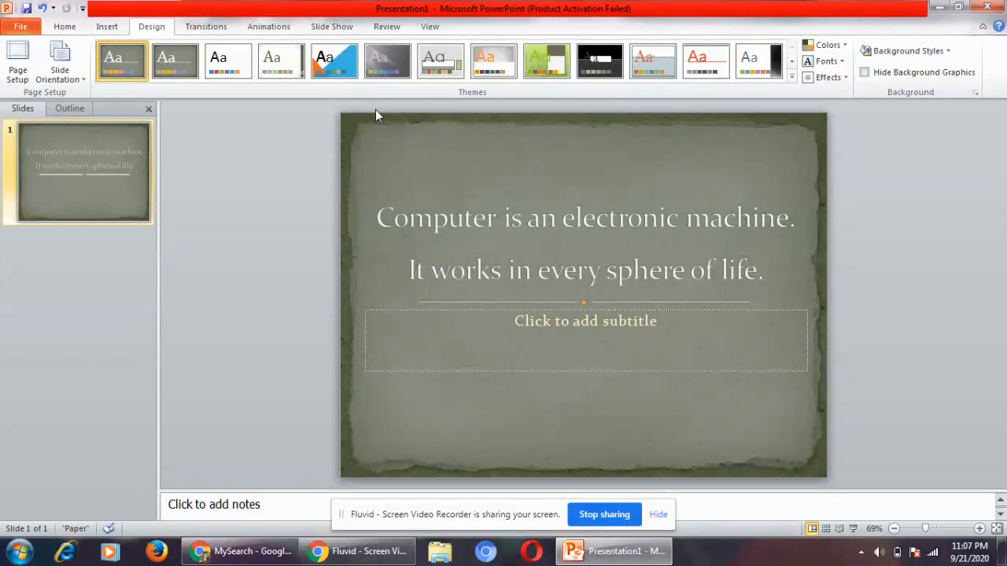
mouse_move(635, 154)
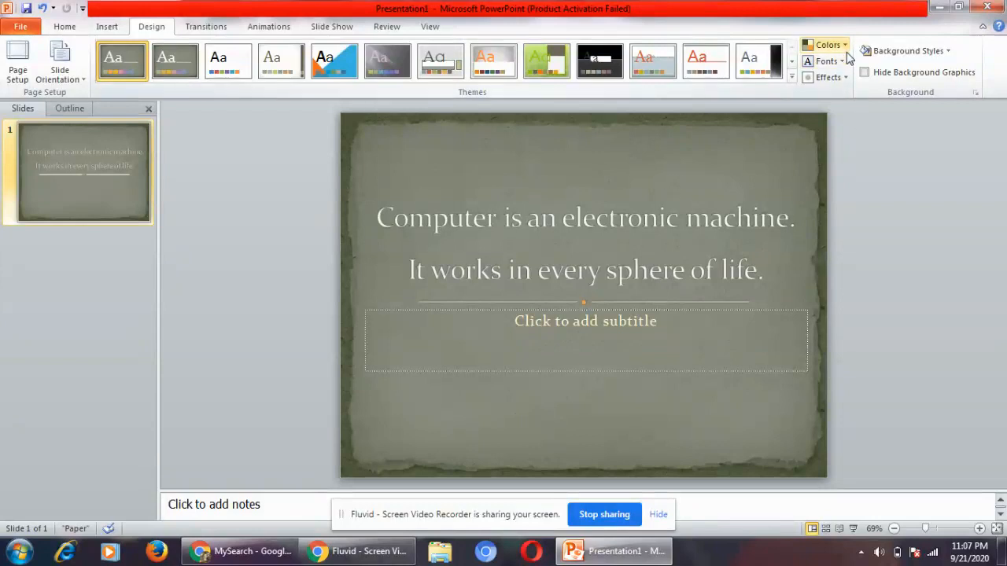
mouse_move(826, 45)
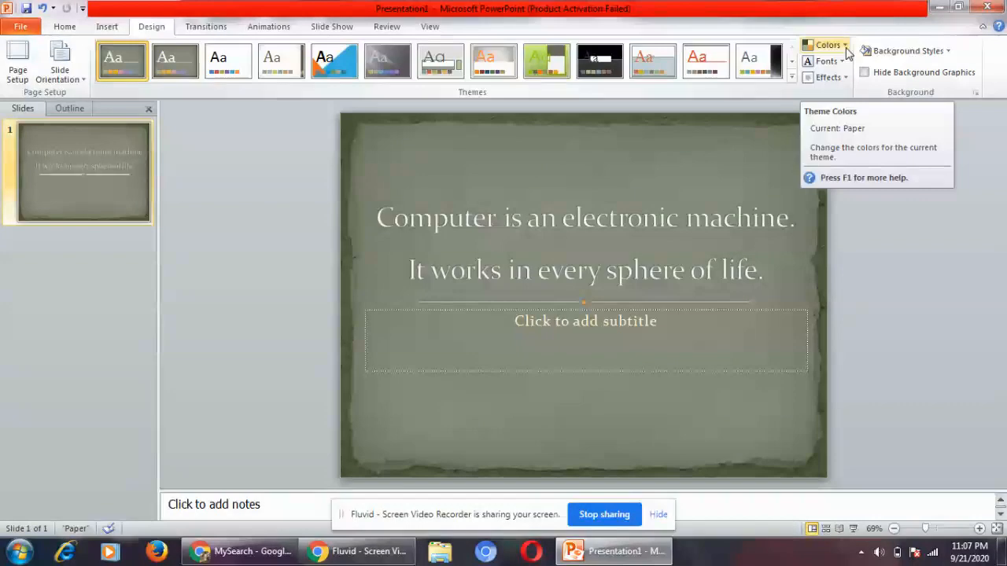
Preview several theme color schemes and apply Essential to the Paper-themed slide.
click(827, 45)
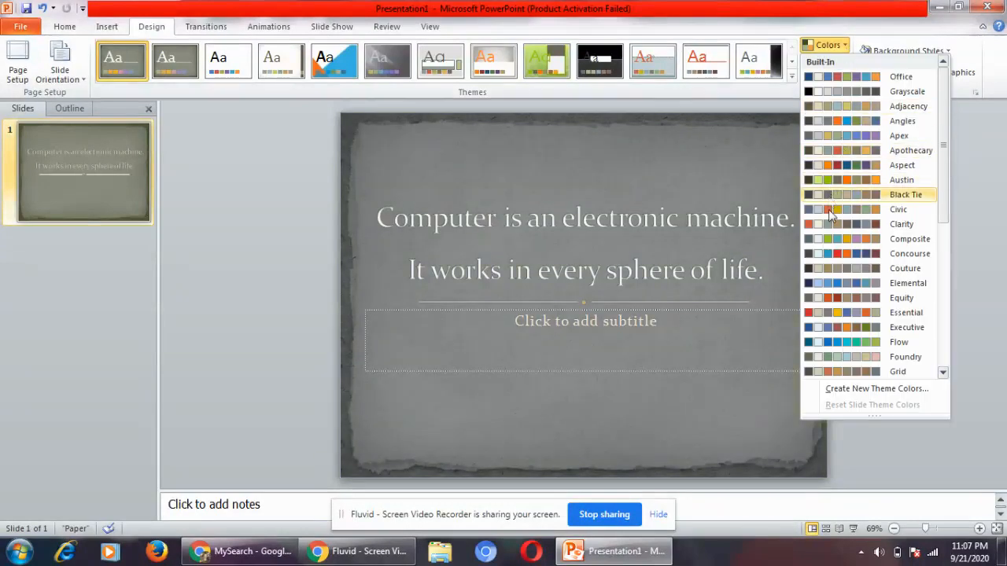
mouse_move(842, 209)
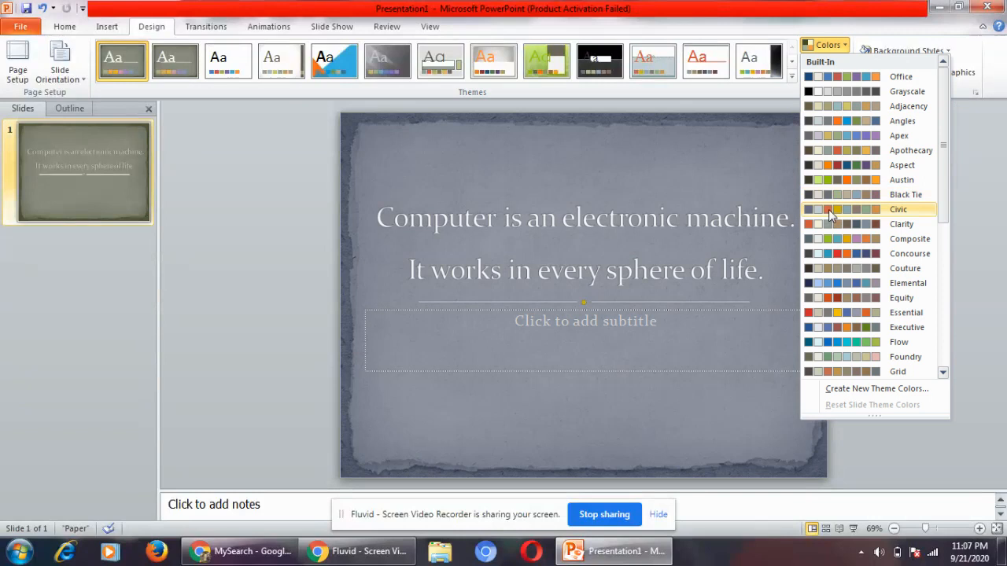
click(842, 224)
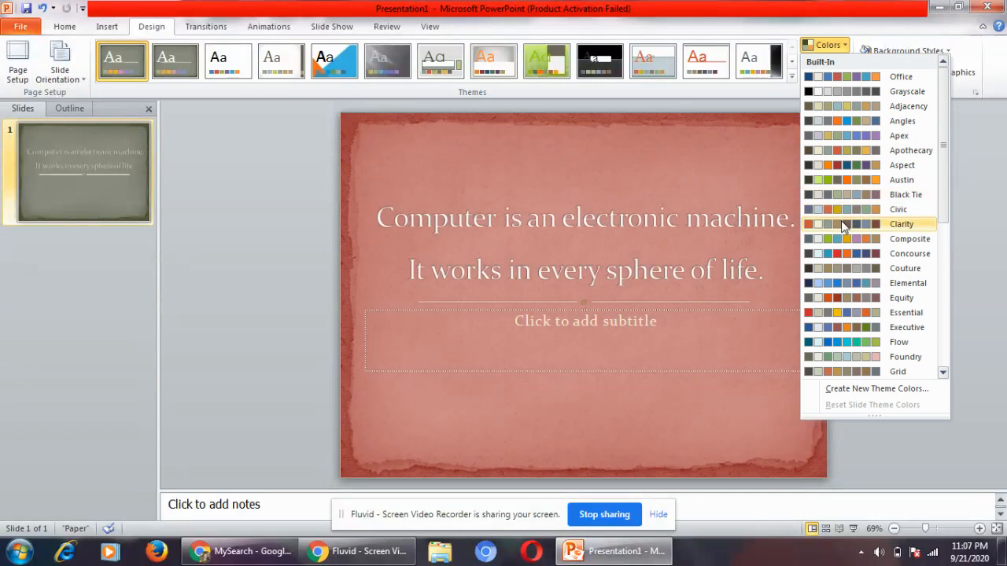
click(909, 239)
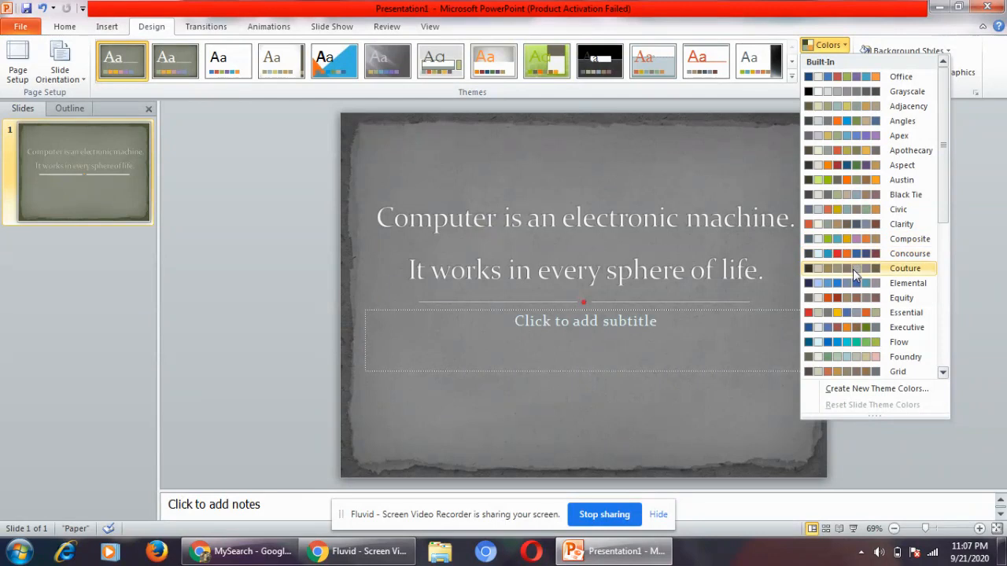
mouse_move(856, 302)
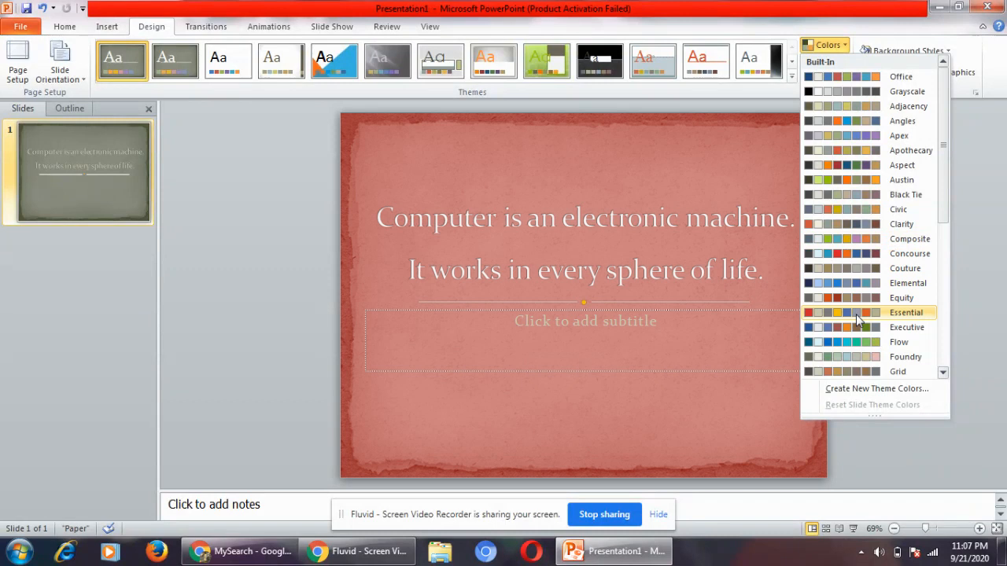
click(906, 312)
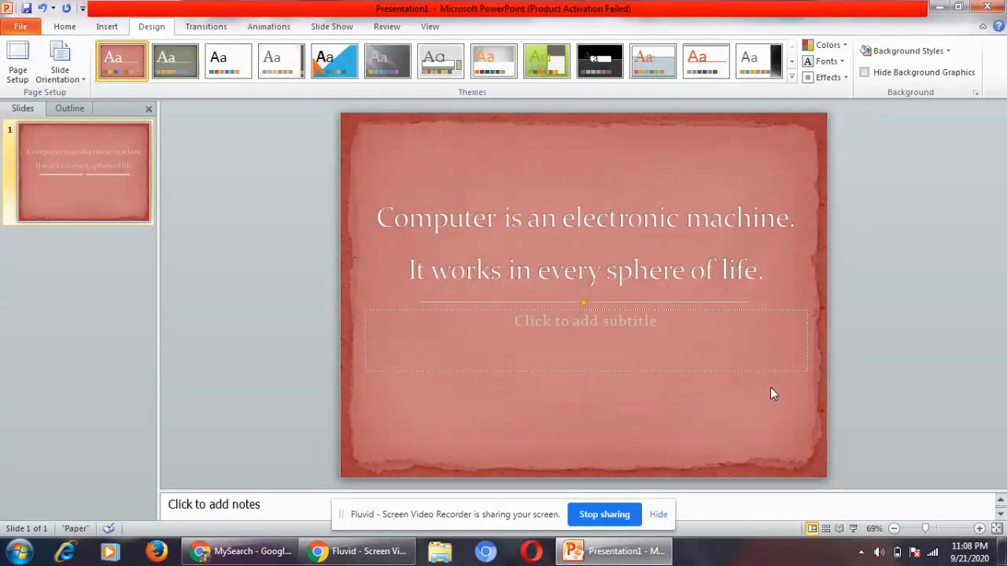
mouse_move(827, 44)
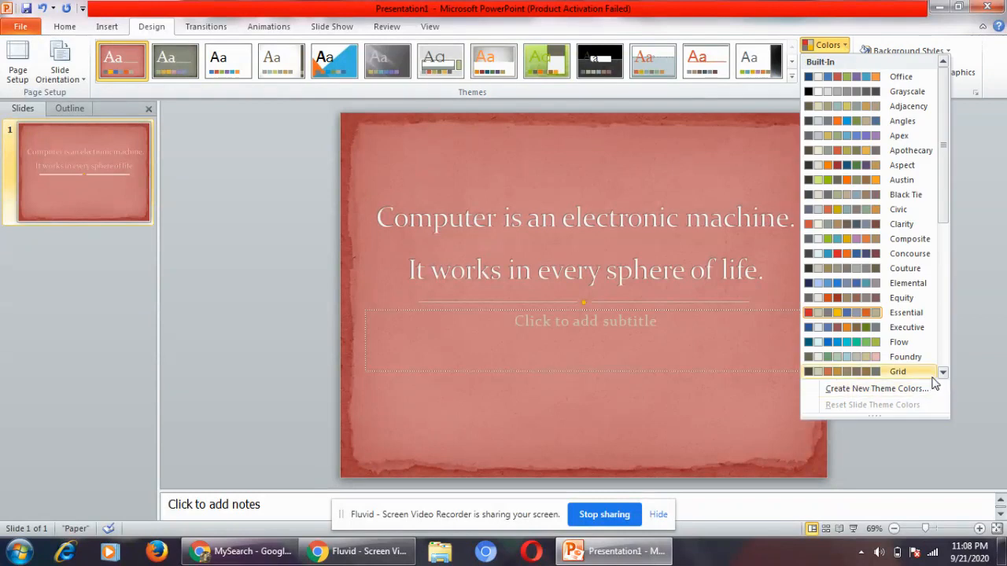
Reopen the color scheme list and browse the schemes back toward Essential.
click(897, 372)
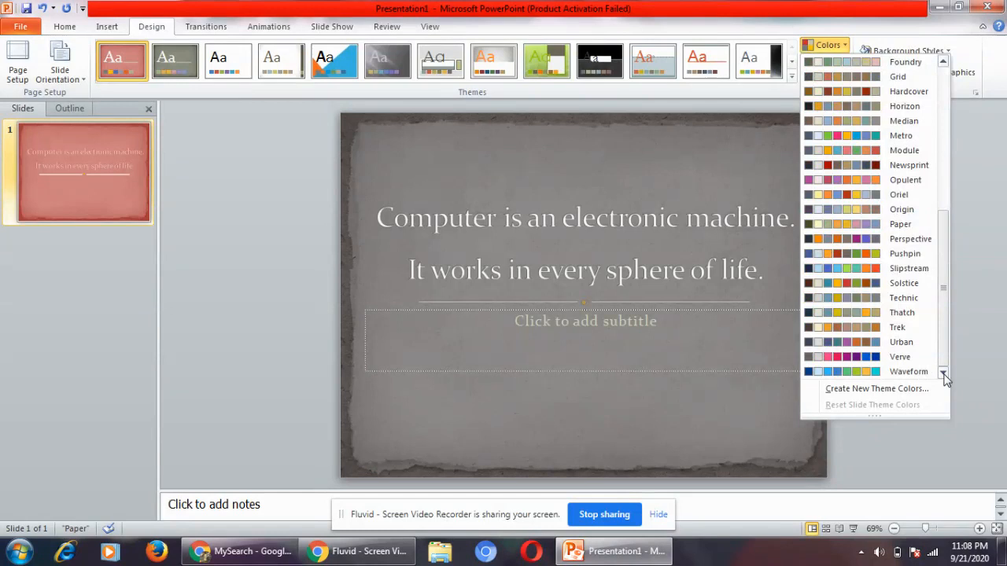
click(903, 283)
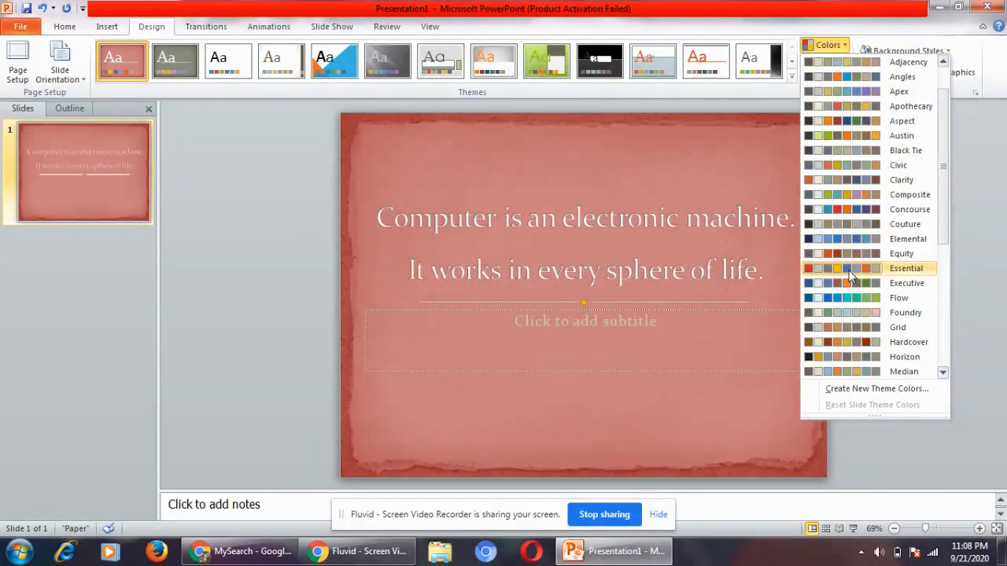
Apply the Essential color scheme to the selected slide only.
right_click(841, 268)
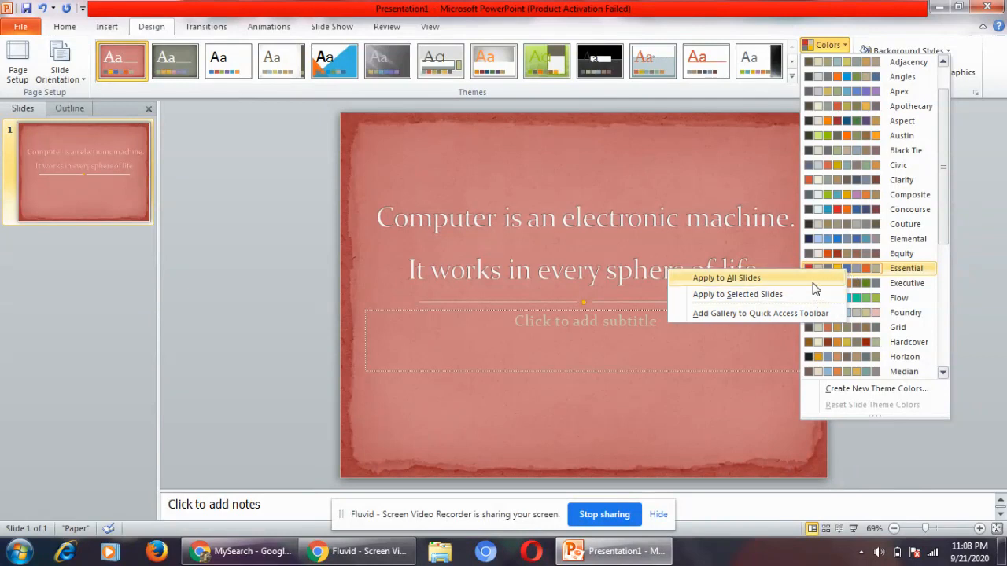
mouse_move(814, 299)
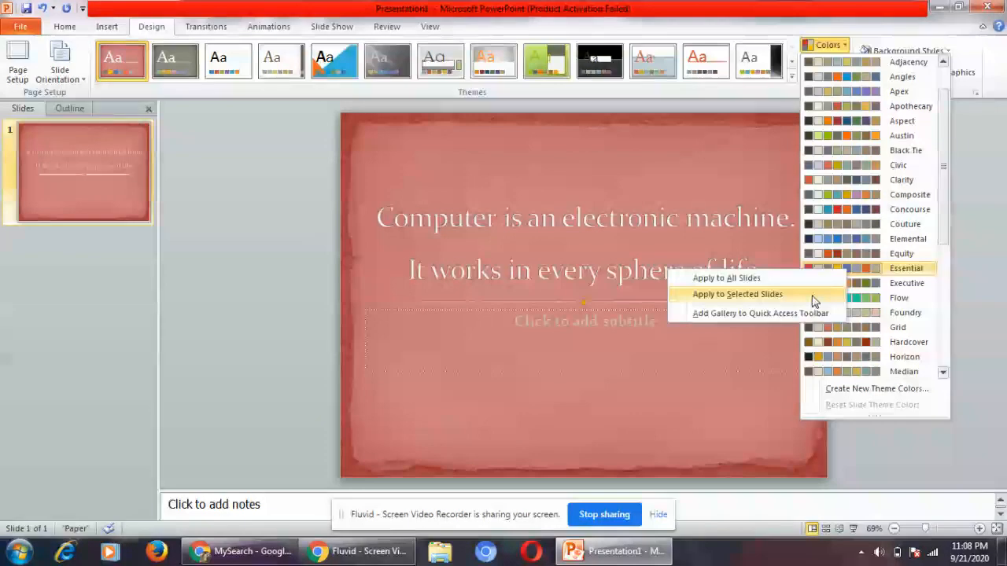
mouse_move(797, 281)
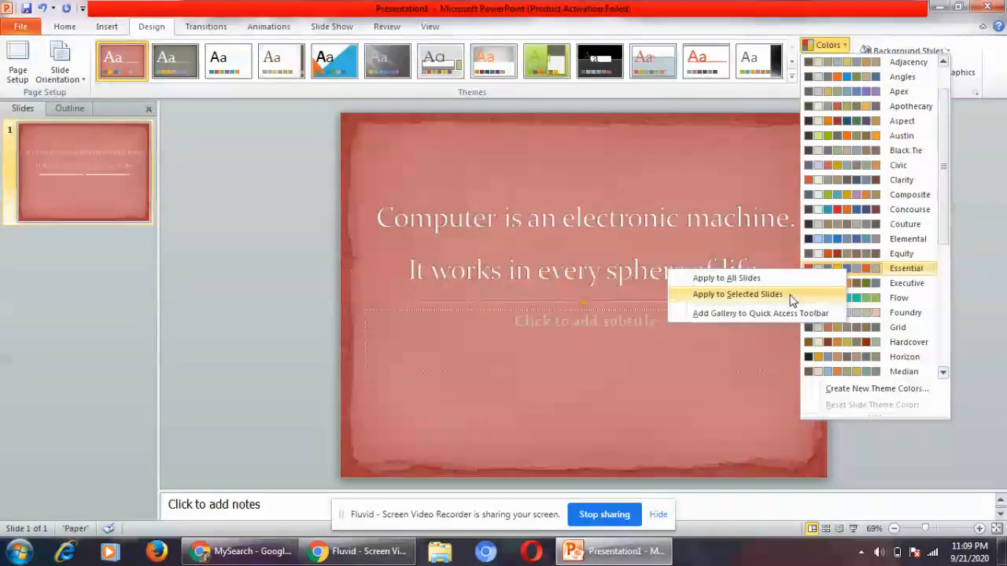
click(737, 293)
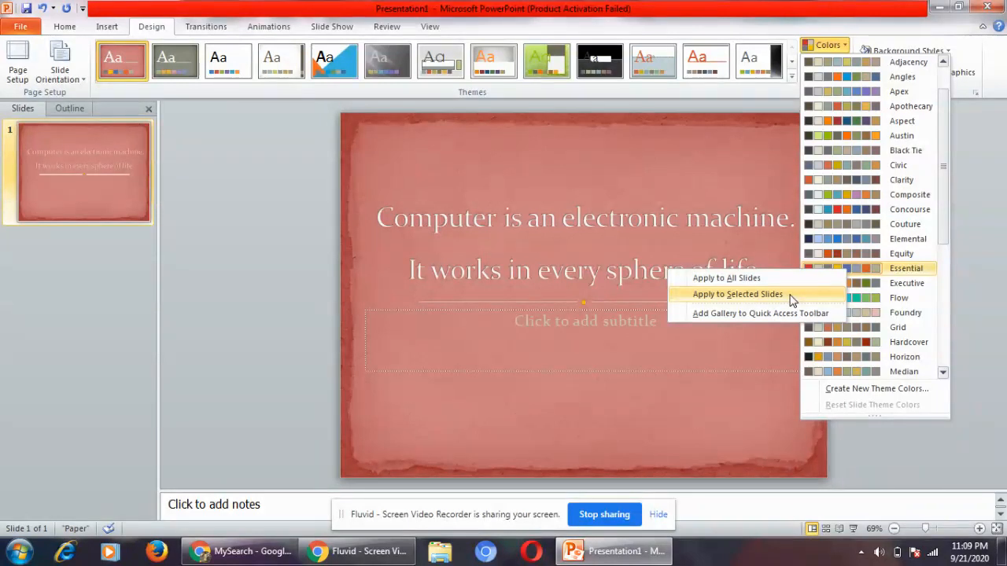